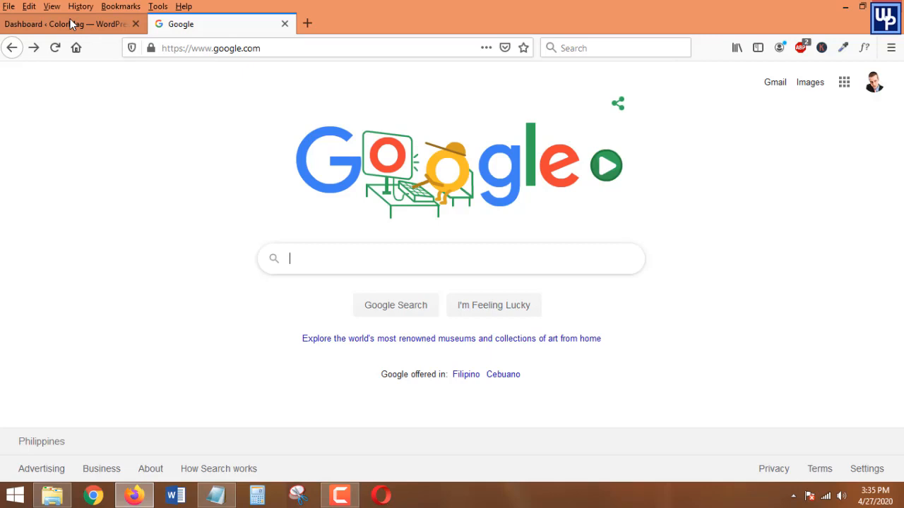
# Step: Switch to the ColorMag dashboard and go to Plugins > Add New
pyautogui.click(68, 23)
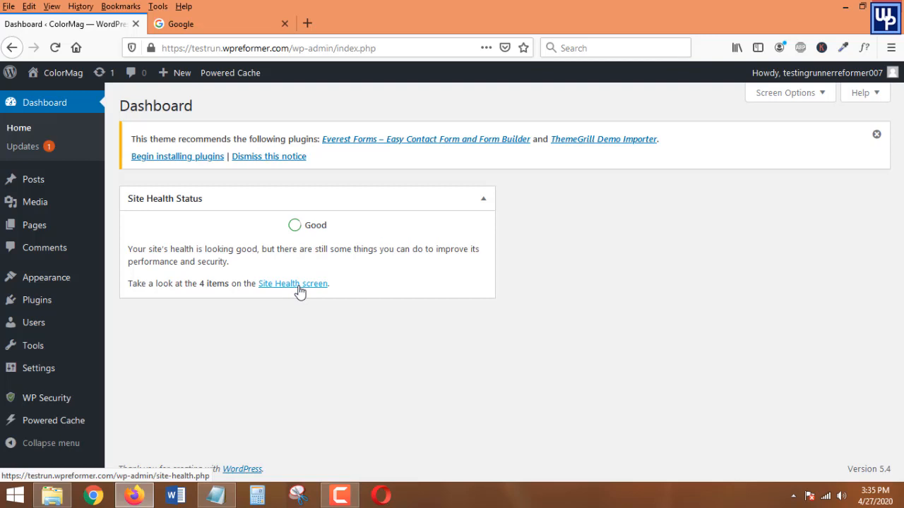
pyautogui.moveTo(296, 296)
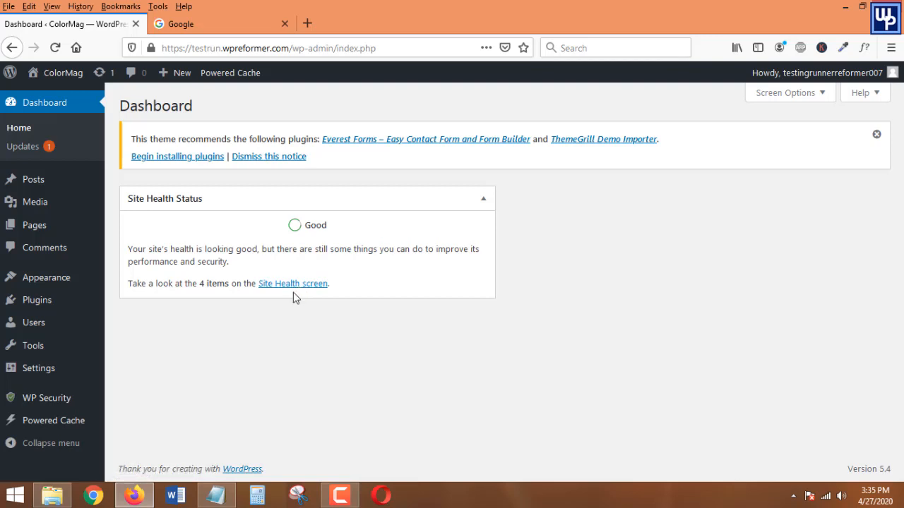
pyautogui.moveTo(243, 311)
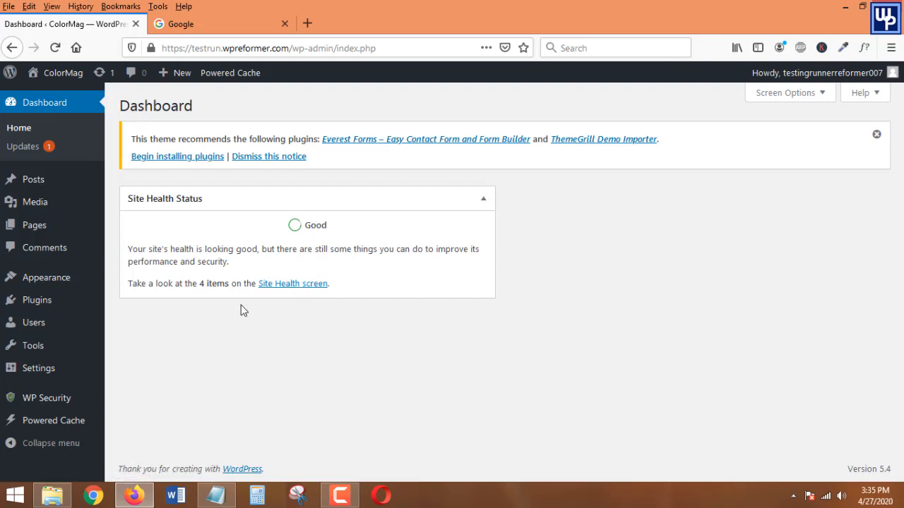
pyautogui.moveTo(33, 179)
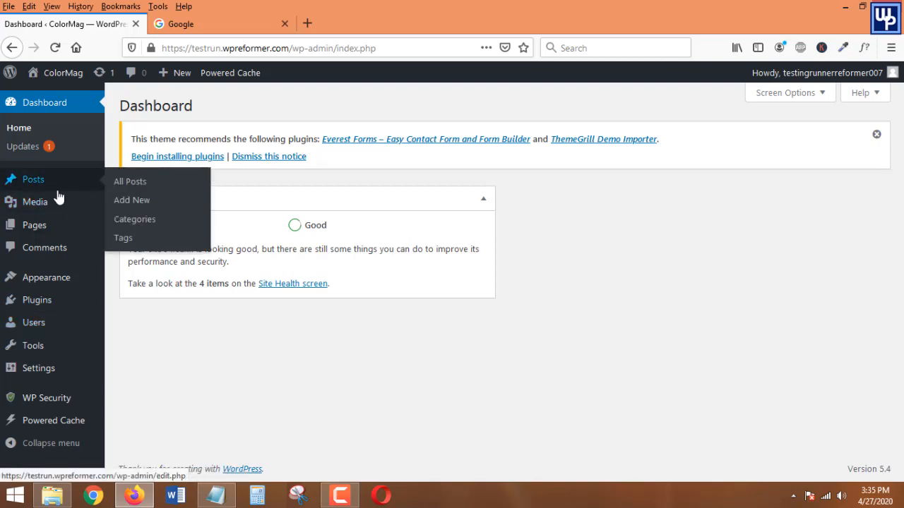
pyautogui.moveTo(37, 300)
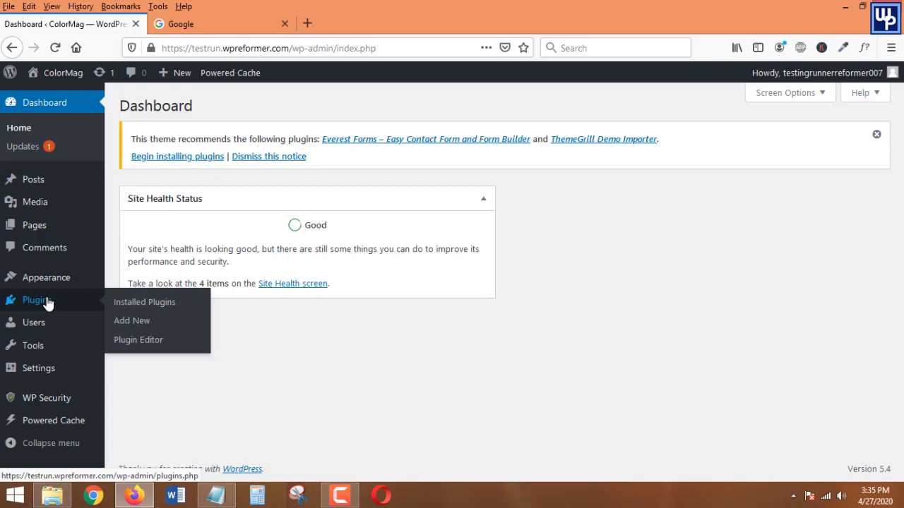
pyautogui.click(132, 320)
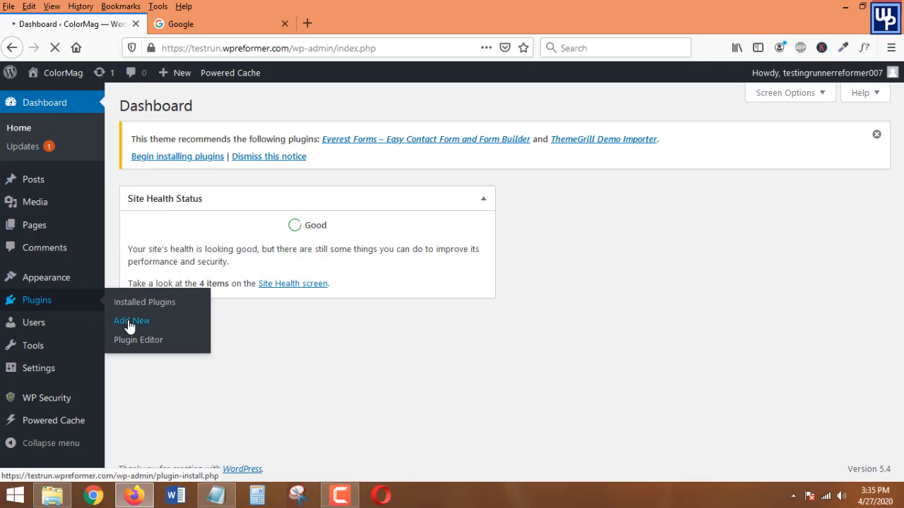
# Step: Search for 'Plagiarism Checker By SST', install it and activate it
pyautogui.click(130, 321)
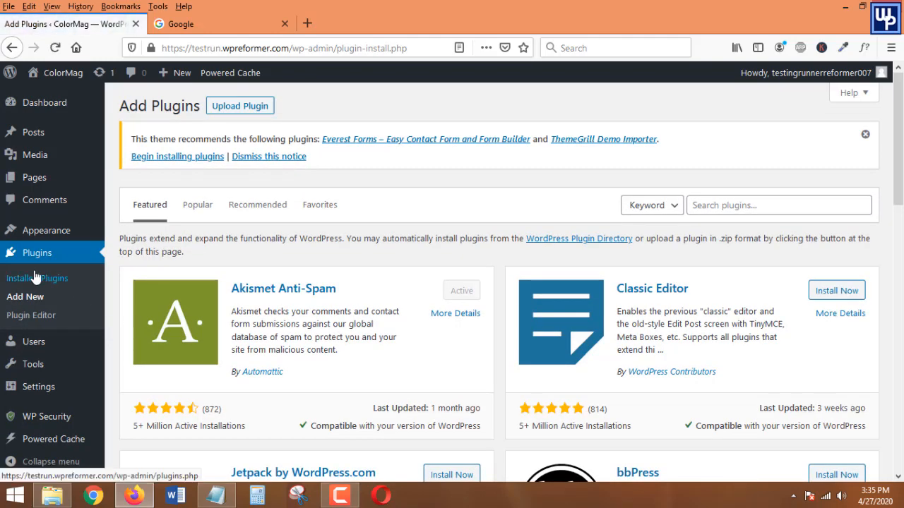
pyautogui.click(779, 204)
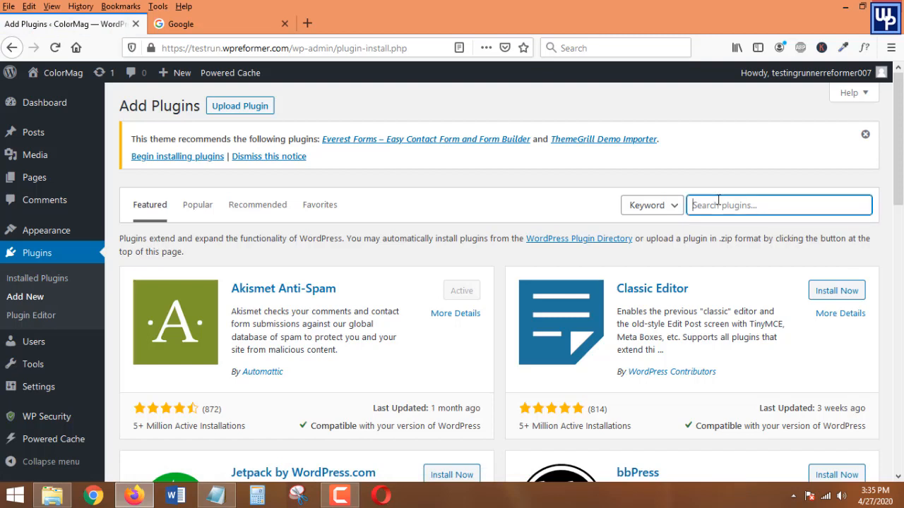
pyautogui.write('Plagiarism Checker By SST')
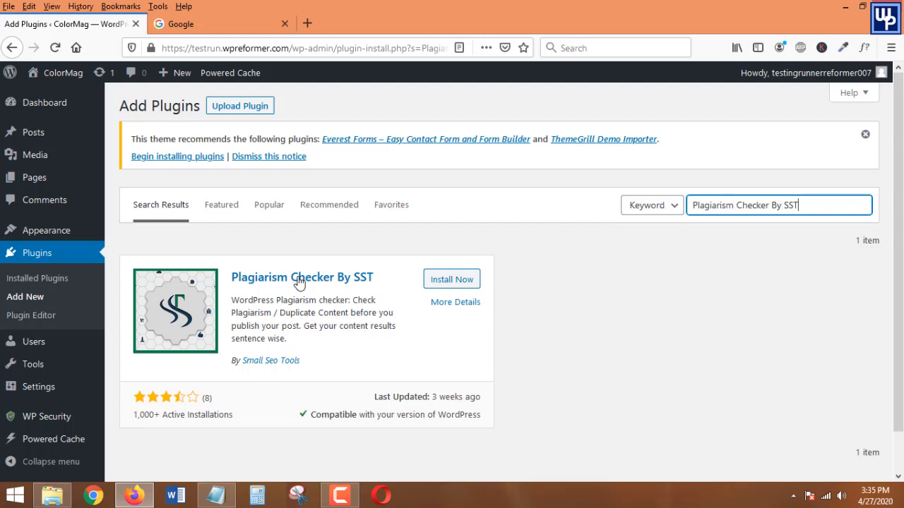
pyautogui.click(451, 279)
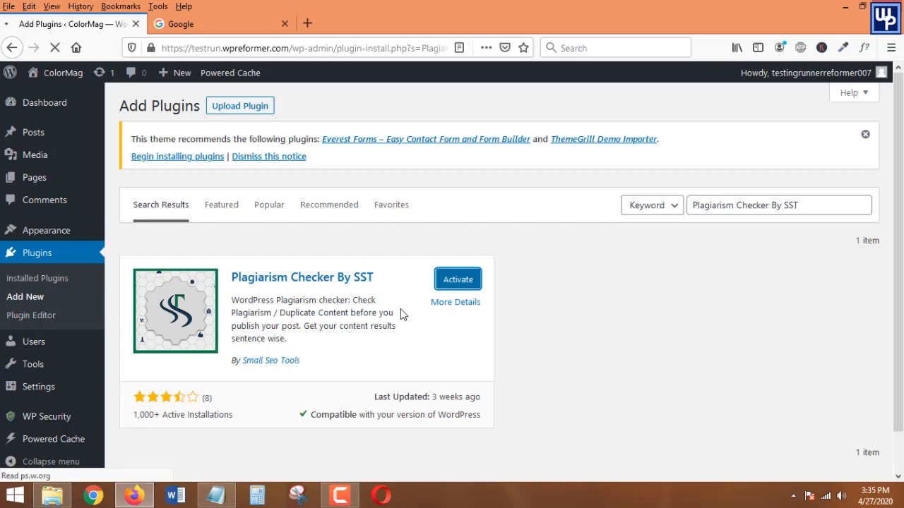
pyautogui.click(457, 279)
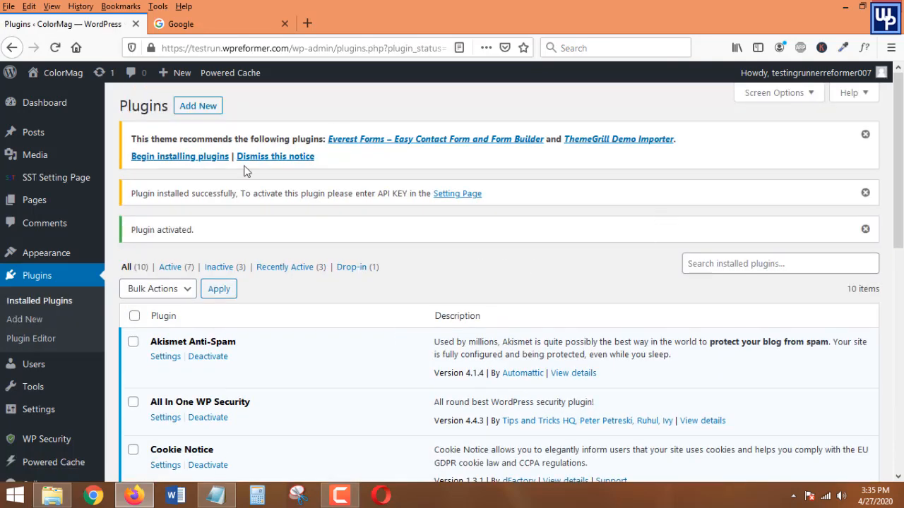
# Step: Go to the SST Setting Page and follow its link to create a SmallSEOTools account
pyautogui.scroll(-3)
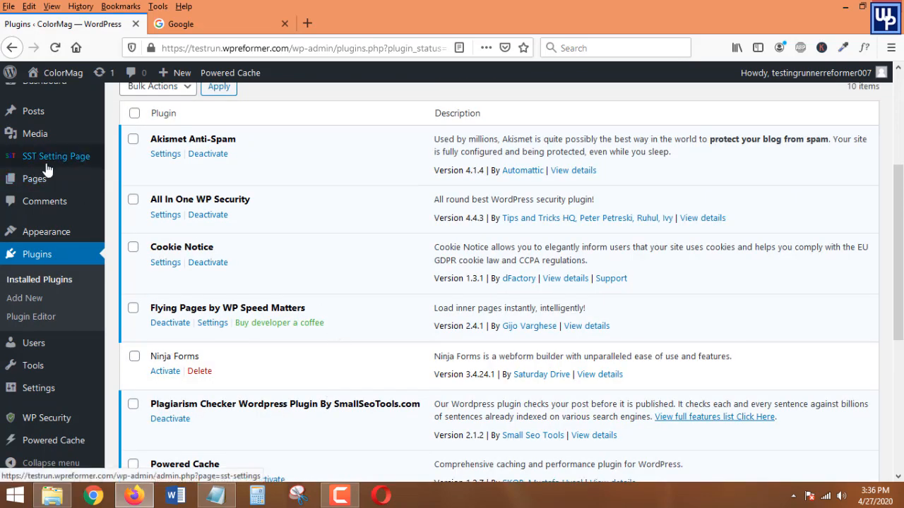
pyautogui.moveTo(46, 162)
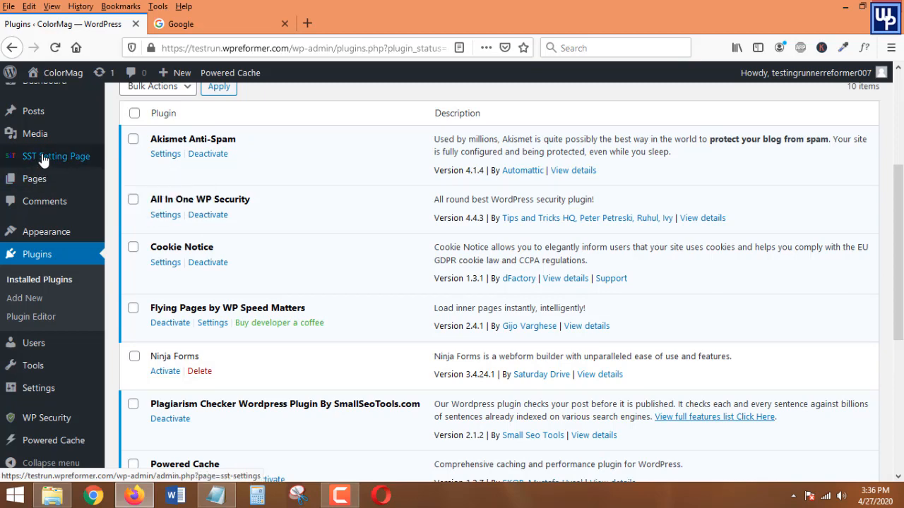
pyautogui.click(63, 156)
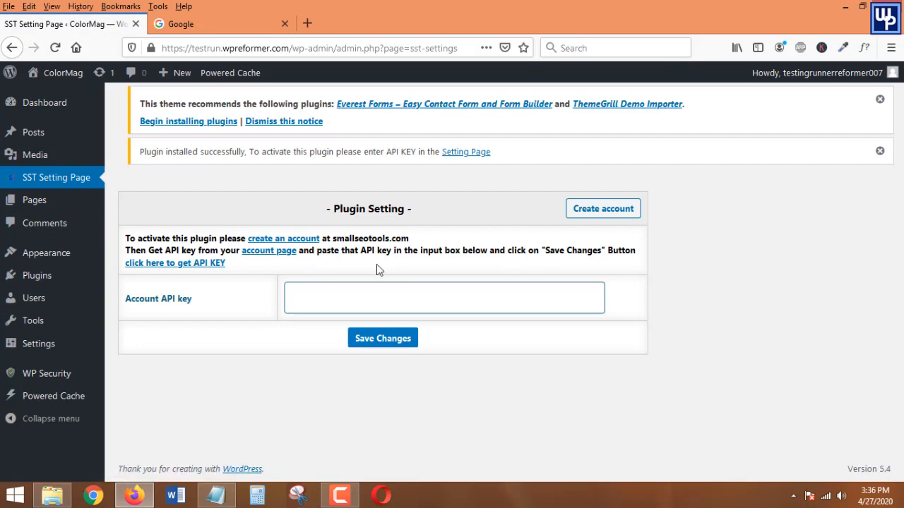
pyautogui.moveTo(241, 288)
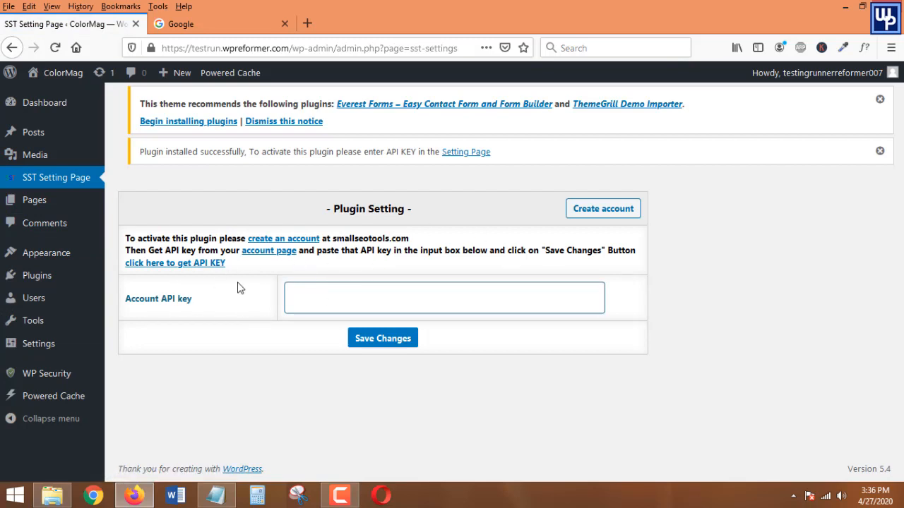
pyautogui.moveTo(365, 268)
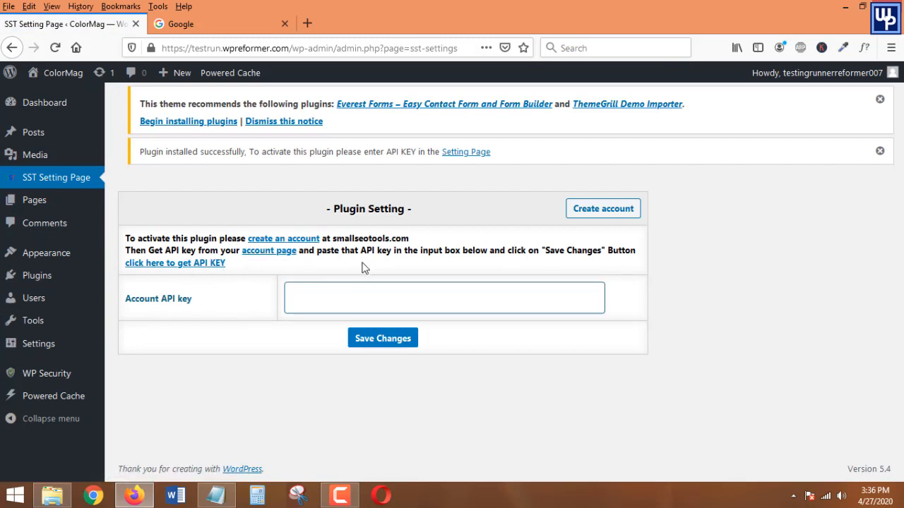
pyautogui.moveTo(282, 243)
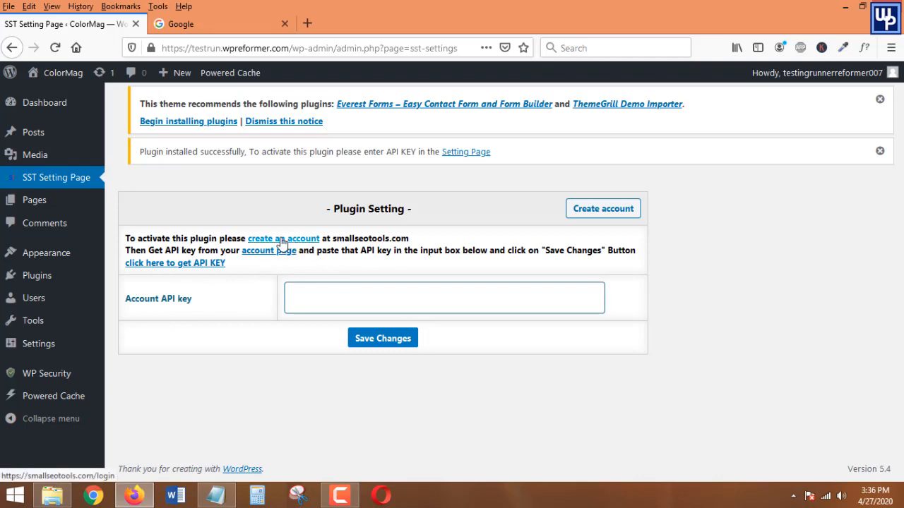
pyautogui.click(444, 298)
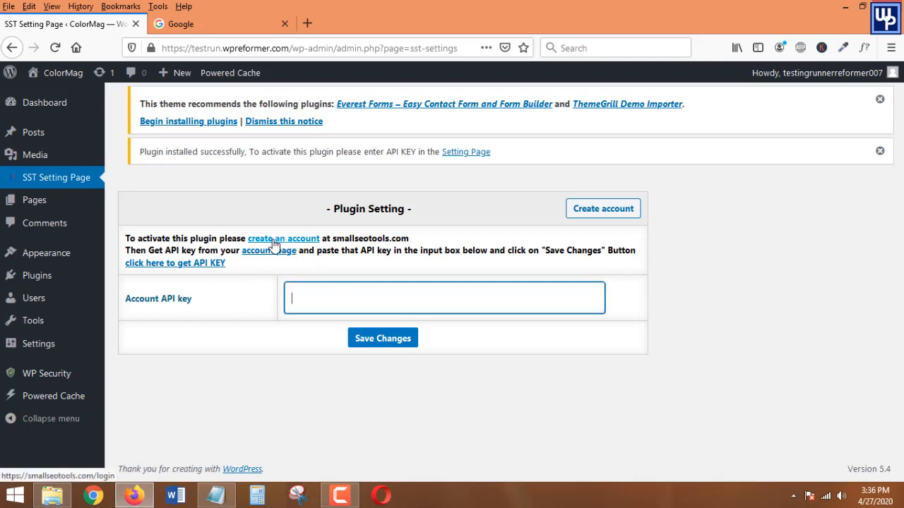
# Step: Complete the SmallSEOTools registration form with the name 'Richard' and submit it
pyautogui.click(283, 238)
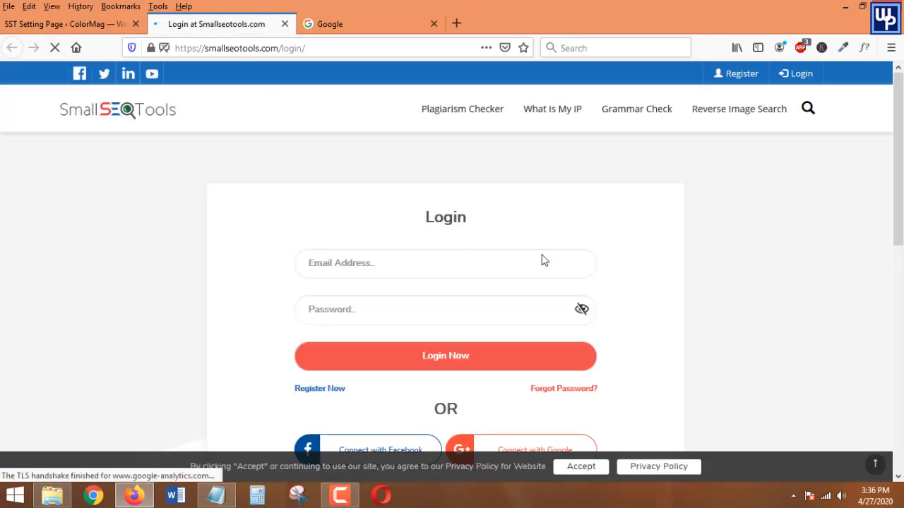
pyautogui.moveTo(853, 261)
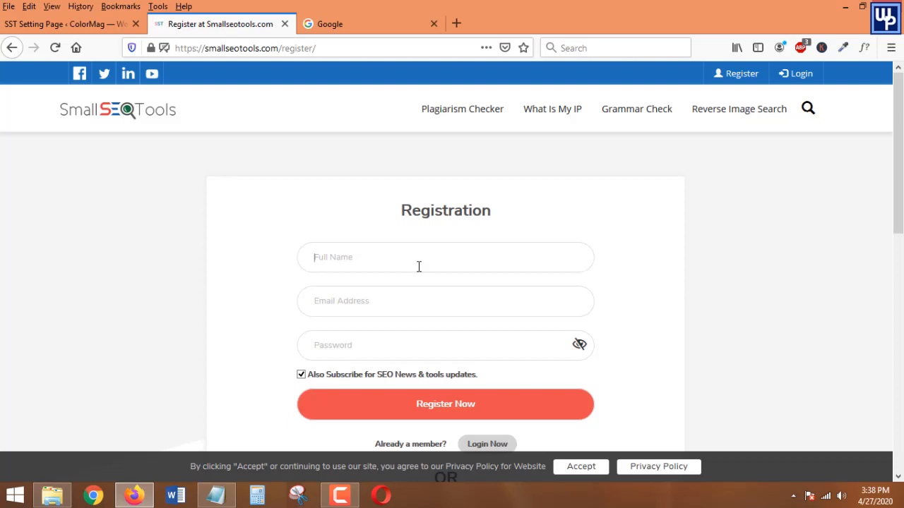
pyautogui.write('Ri')
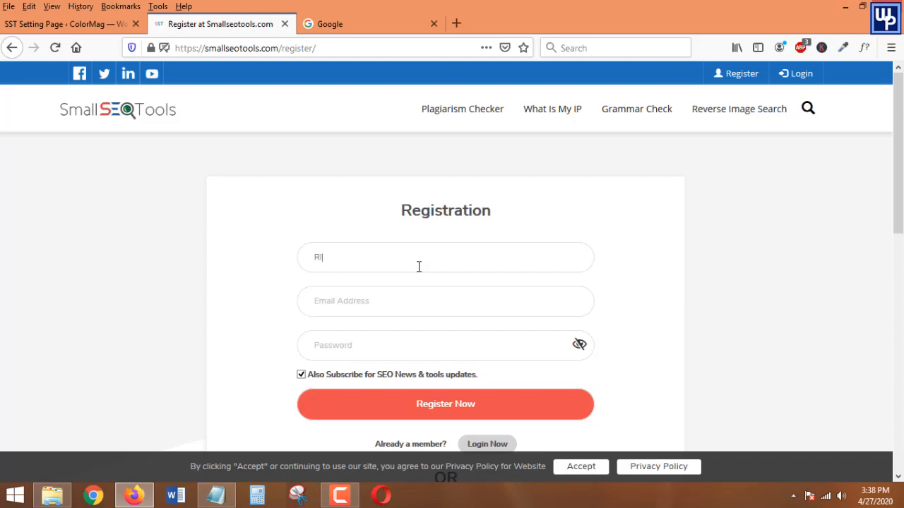
pyautogui.write('chard Hans')
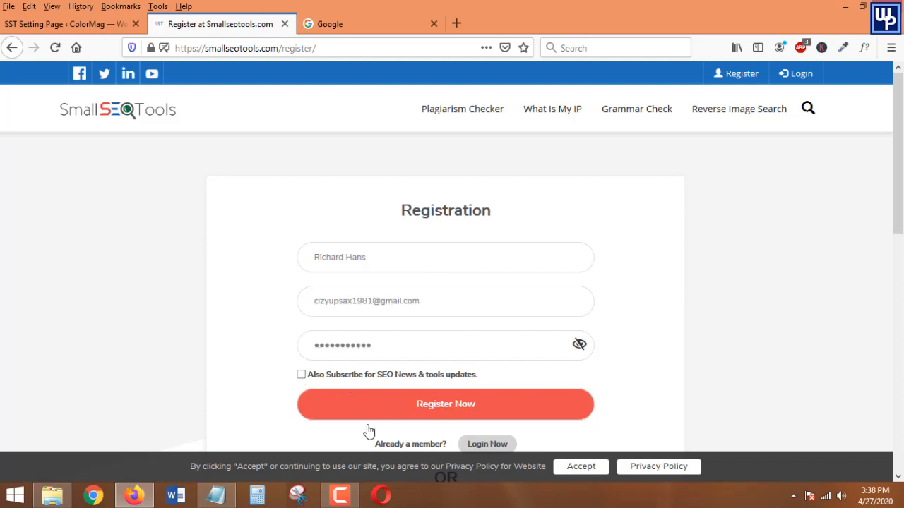
pyautogui.click(445, 404)
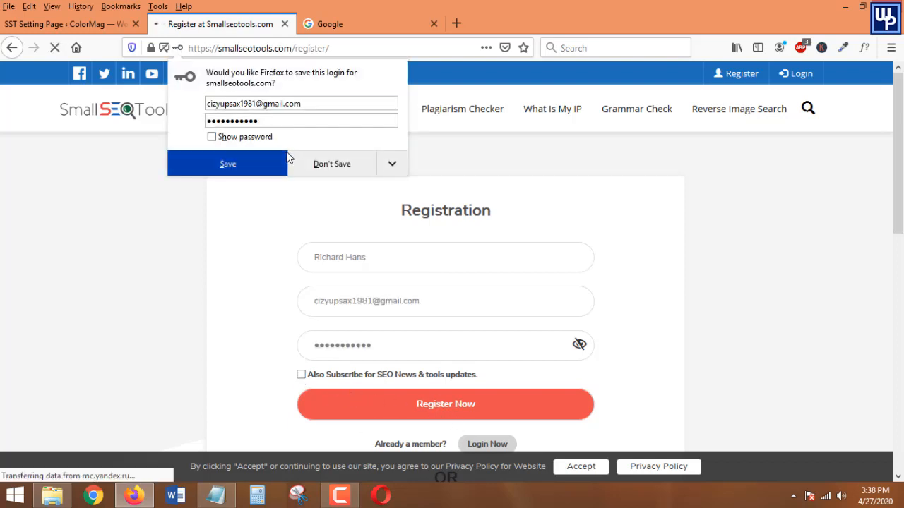
pyautogui.click(445, 404)
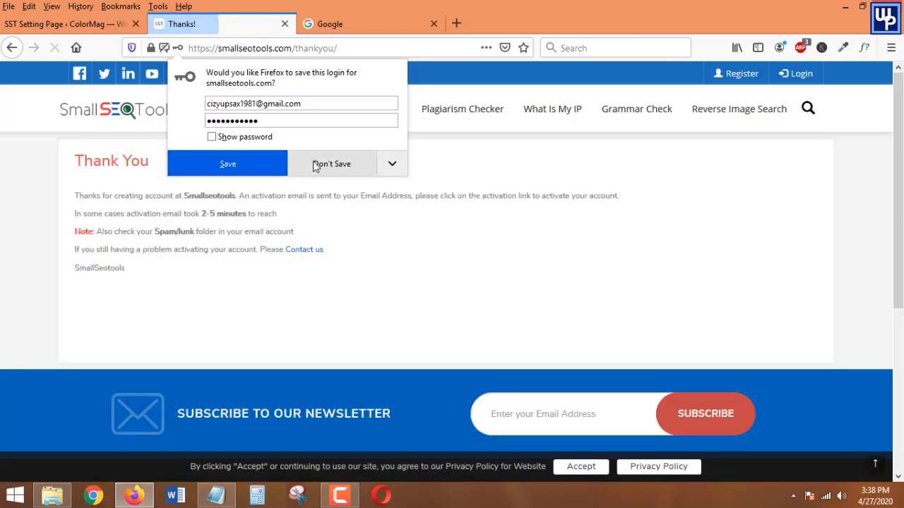
# Step: Decline saving the login, then verify the address from the SmallSeoTools activation email in Gmail
pyautogui.click(332, 163)
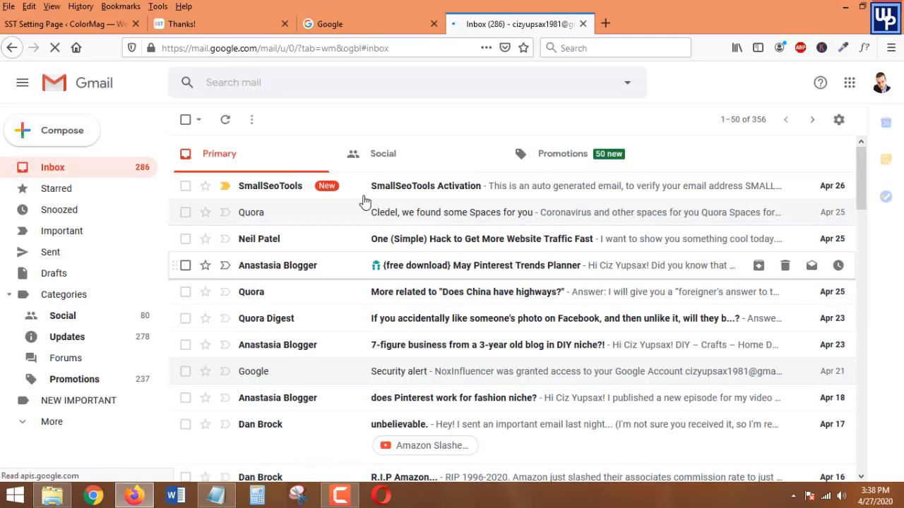
pyautogui.click(225, 120)
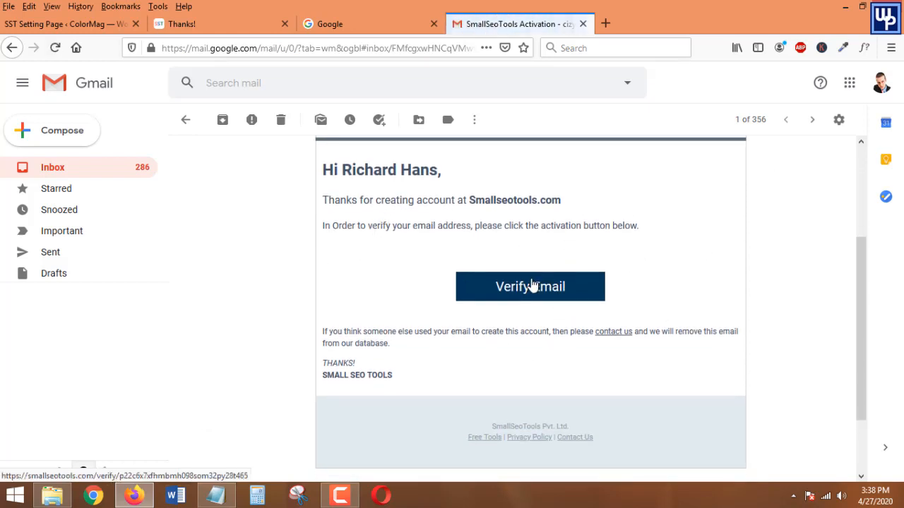
pyautogui.click(530, 286)
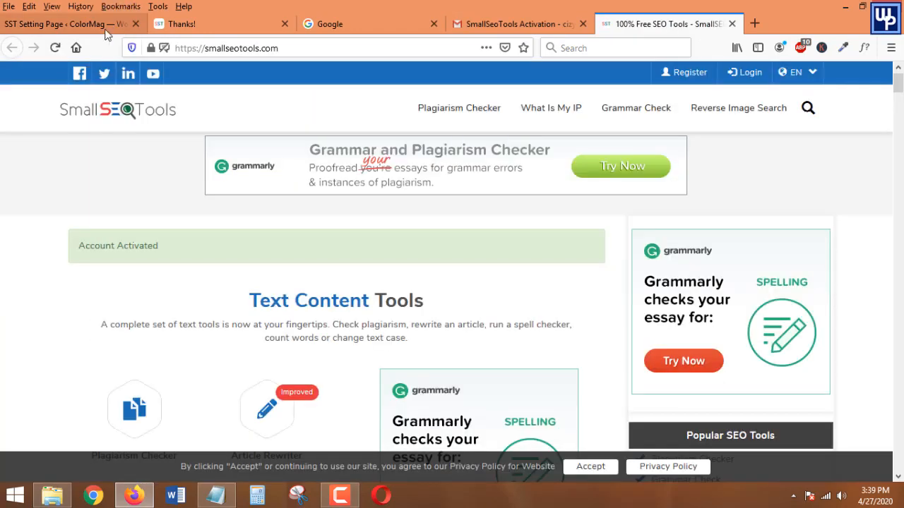
# Step: From the SST Setting Page, follow 'click here to get API KEY' to the SmallSEOTools login page
pyautogui.click(63, 23)
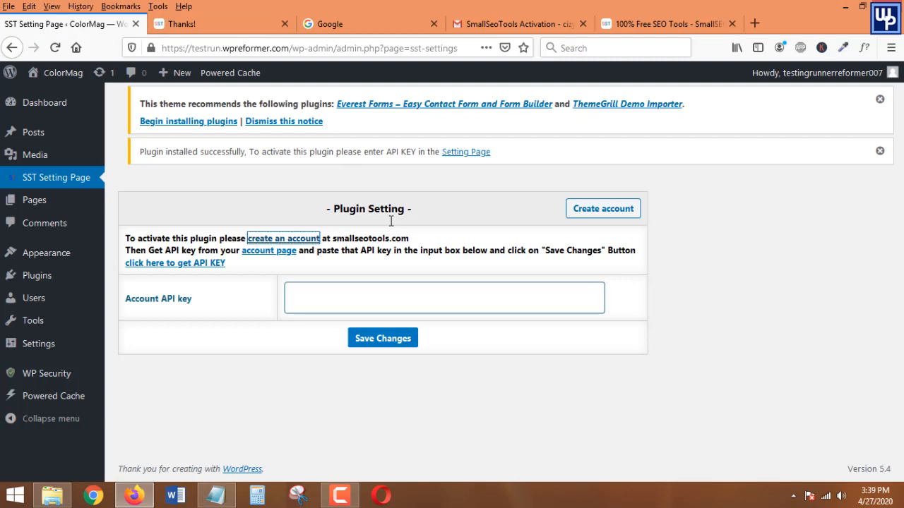
pyautogui.moveTo(156, 269)
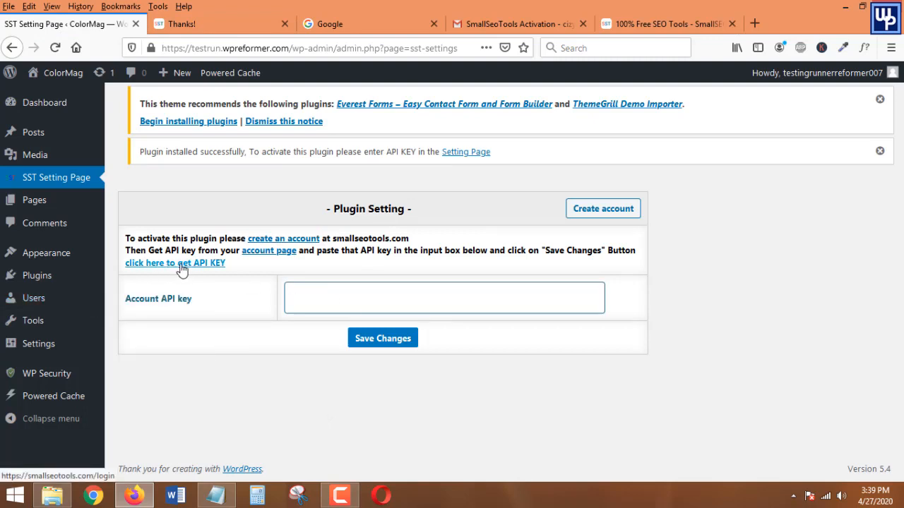
pyautogui.click(174, 263)
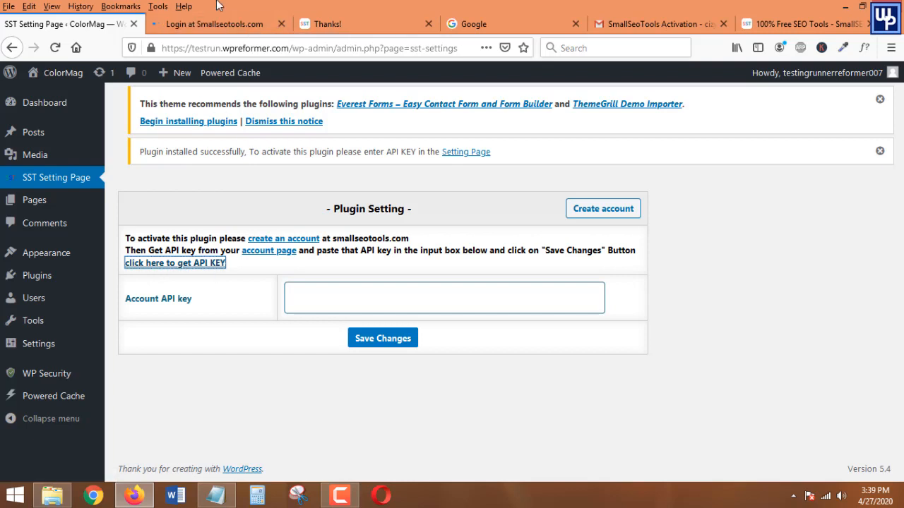
pyautogui.click(216, 24)
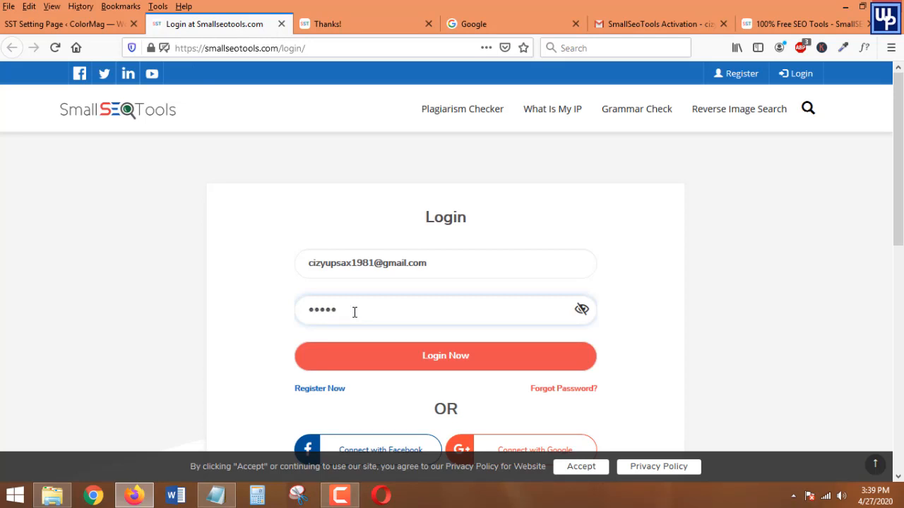
# Step: Log in to SmallSEOTools, save the copied API key in the plugin and view the pricing plans
pyautogui.click(445, 356)
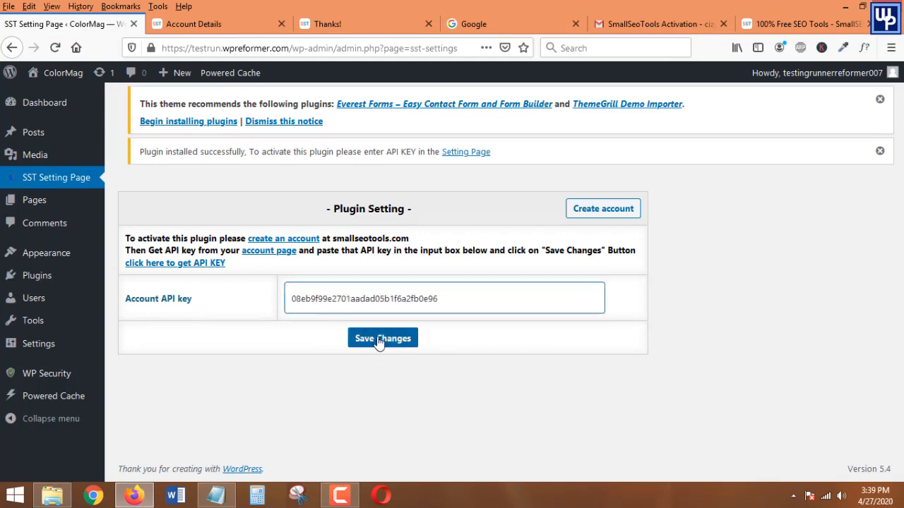
pyautogui.click(382, 339)
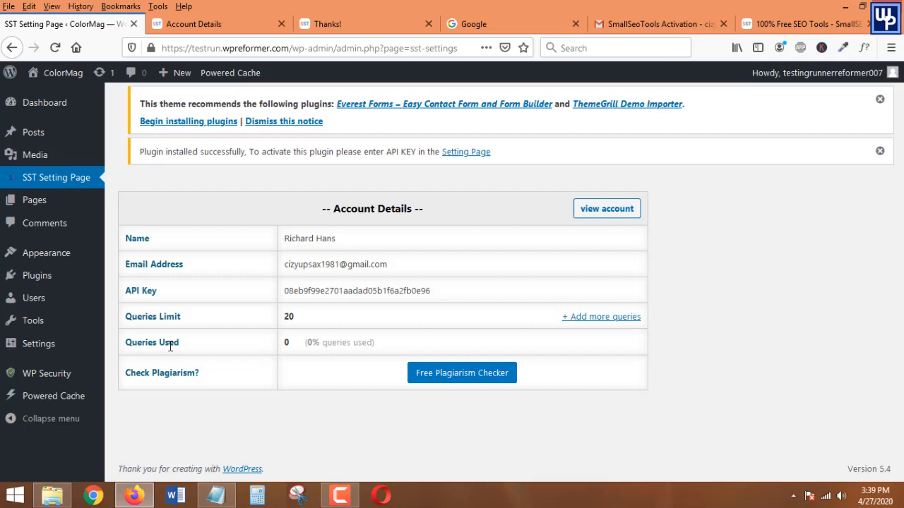
pyautogui.click(601, 316)
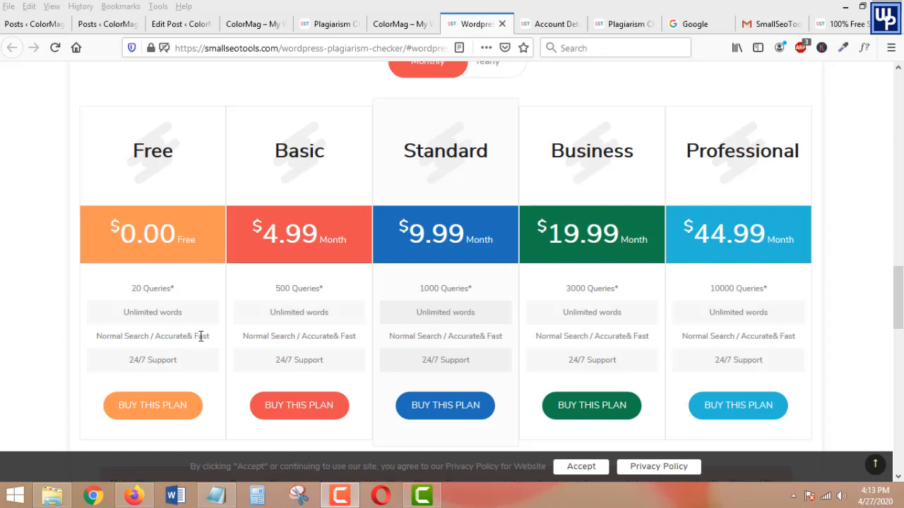
pyautogui.moveTo(160, 186)
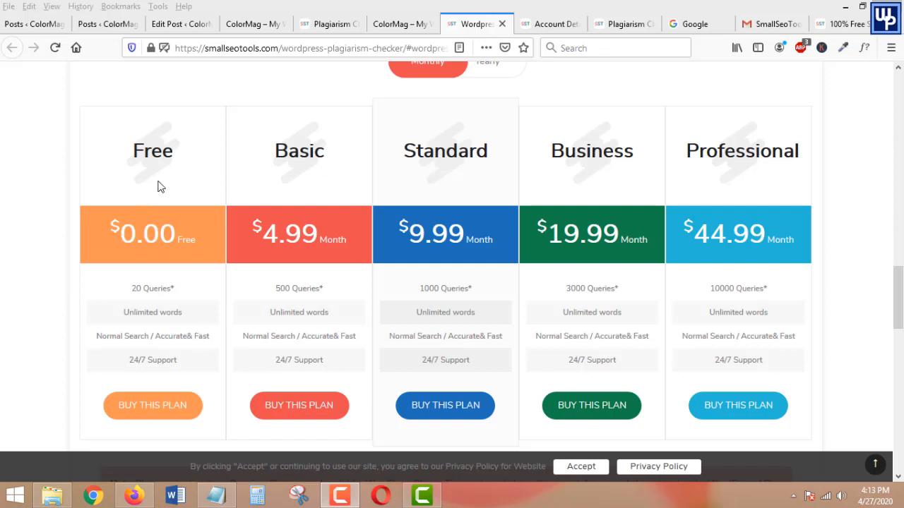
pyautogui.moveTo(150, 307)
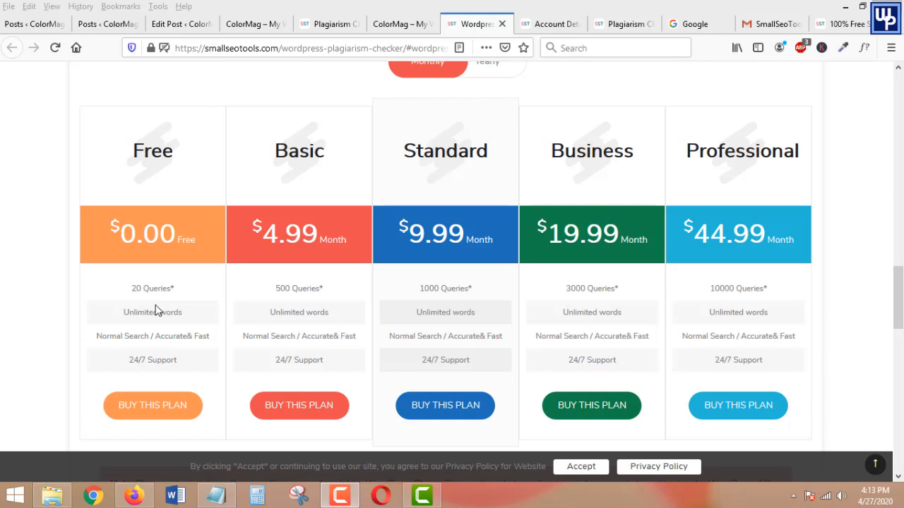
pyautogui.moveTo(316, 263)
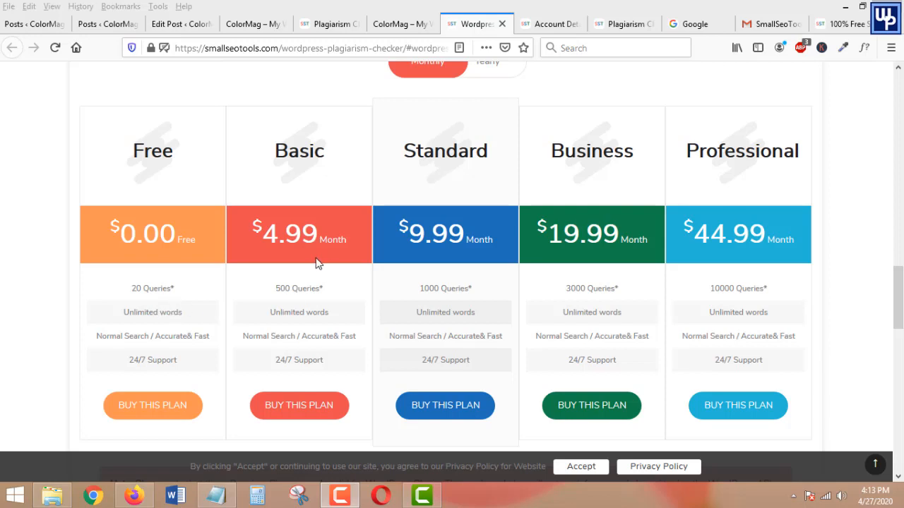
pyautogui.moveTo(317, 307)
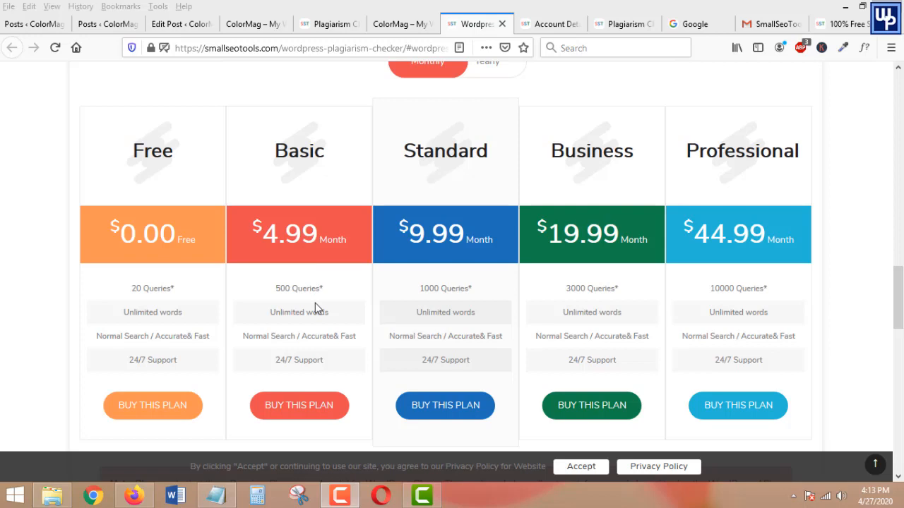
pyautogui.moveTo(299, 303)
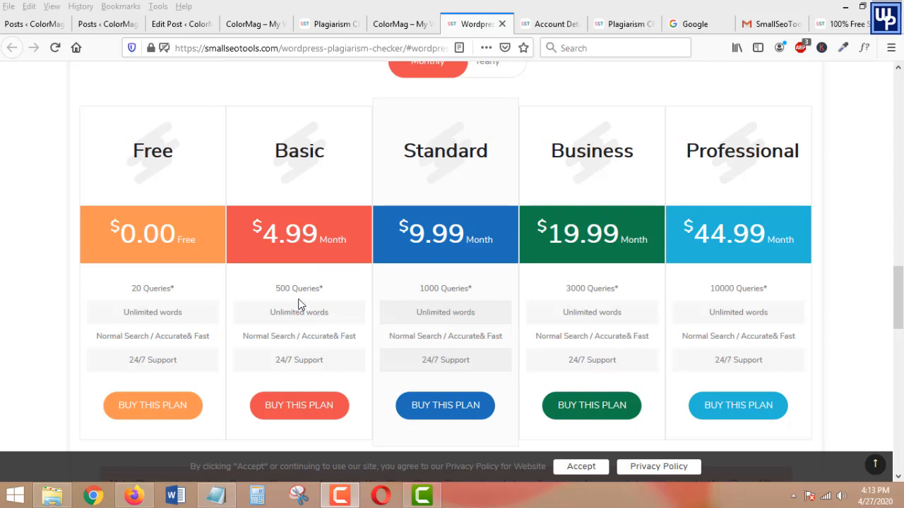
pyautogui.moveTo(310, 288)
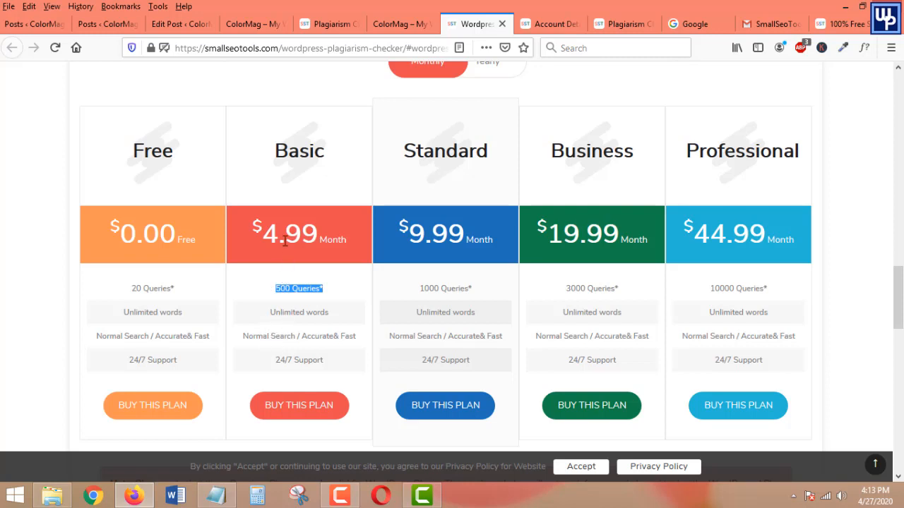
pyautogui.moveTo(316, 313)
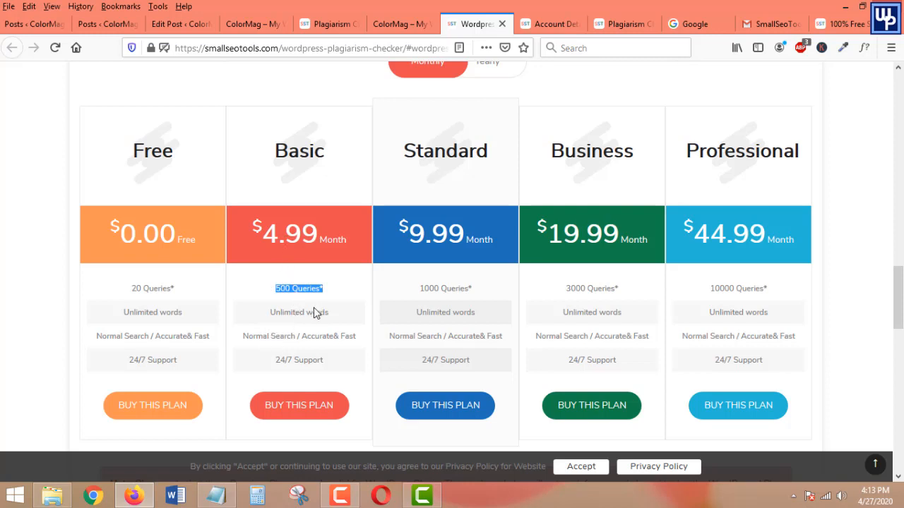
pyautogui.moveTo(385, 298)
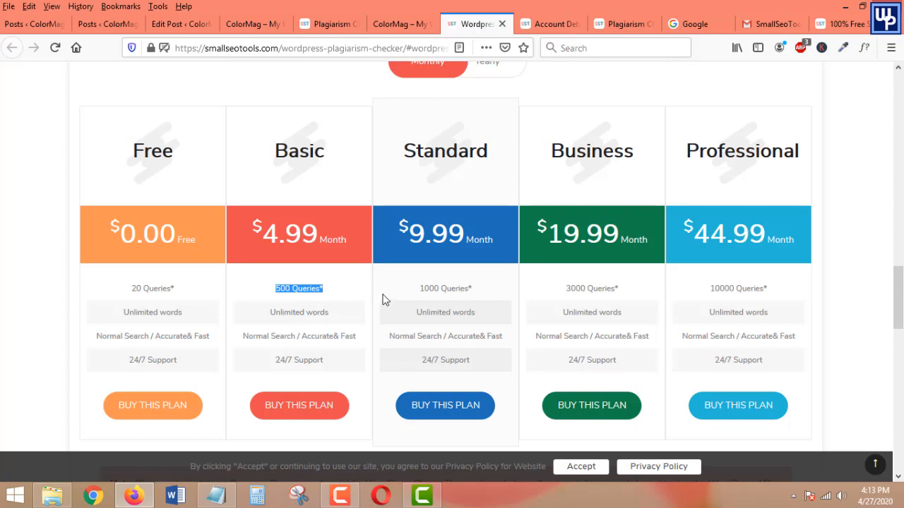
pyautogui.moveTo(294, 327)
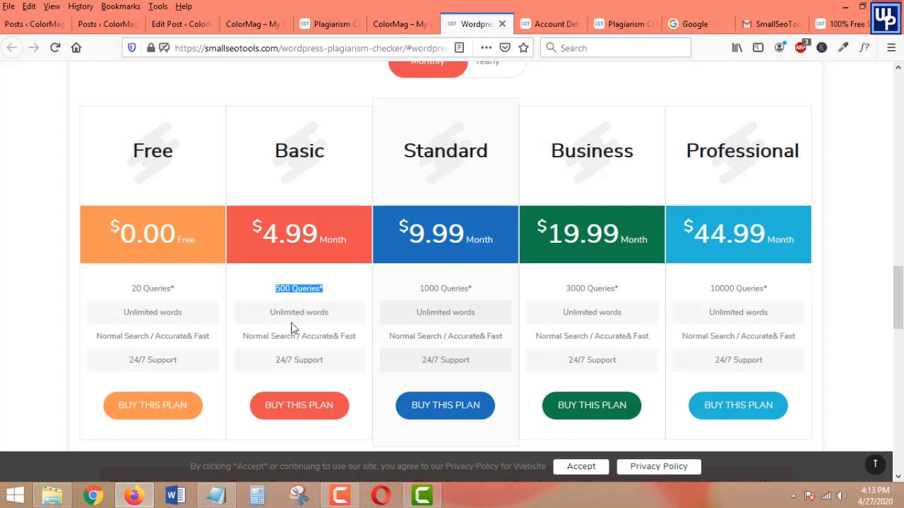
pyautogui.moveTo(259, 191)
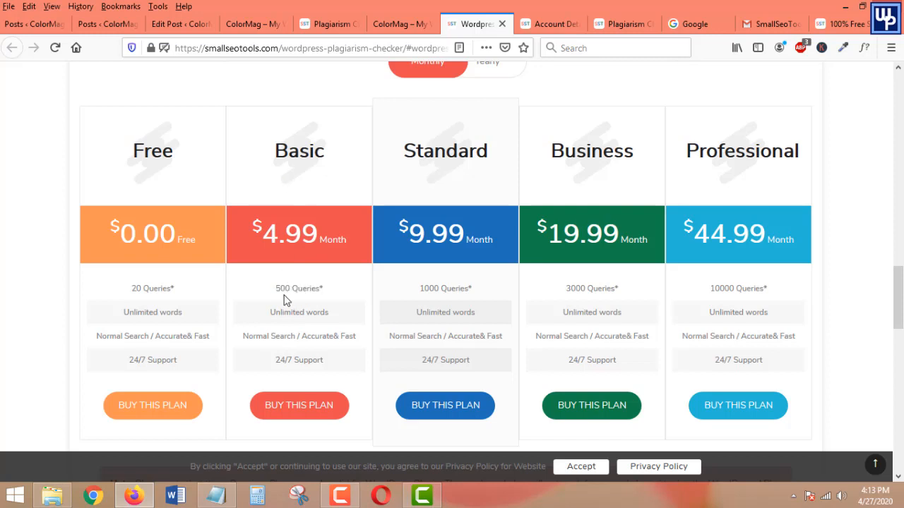
pyautogui.moveTo(366, 310)
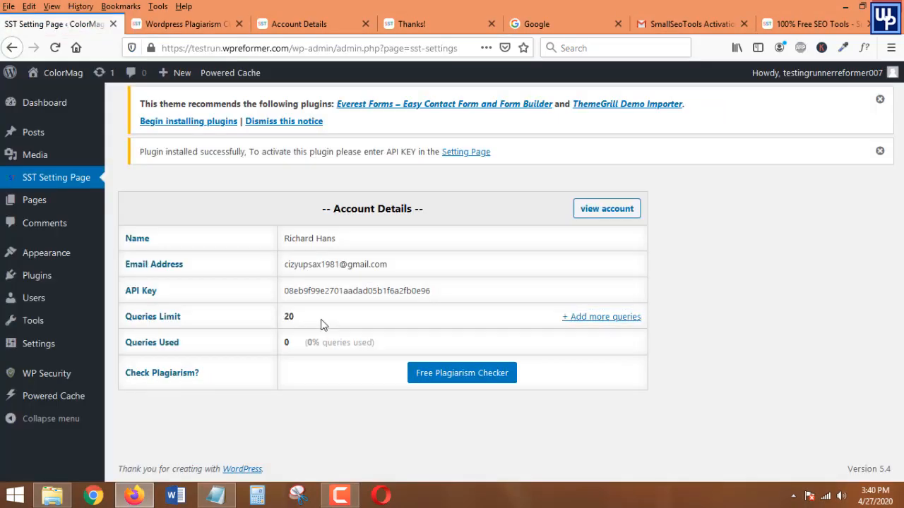
# Step: Return to the SST Setting Page showing Account Details with a 20-query limit and none used
pyautogui.doubleClick(288, 316)
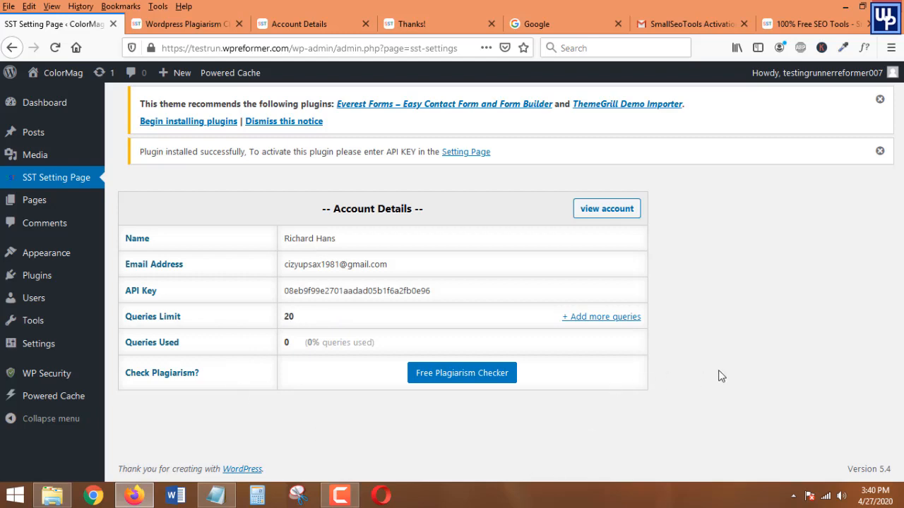
pyautogui.moveTo(177, 214)
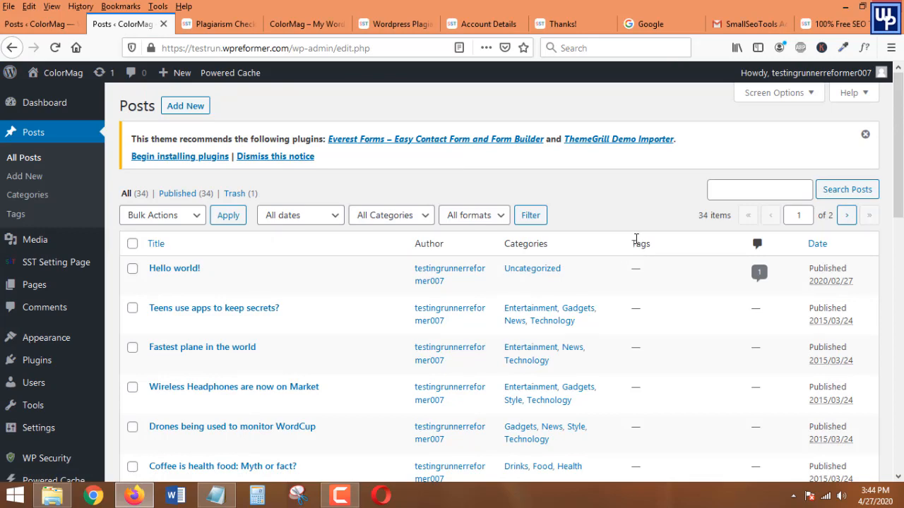
# Step: In All Posts, open 'Wireless Headphones are now on Market' for editing
pyautogui.scroll(-3)
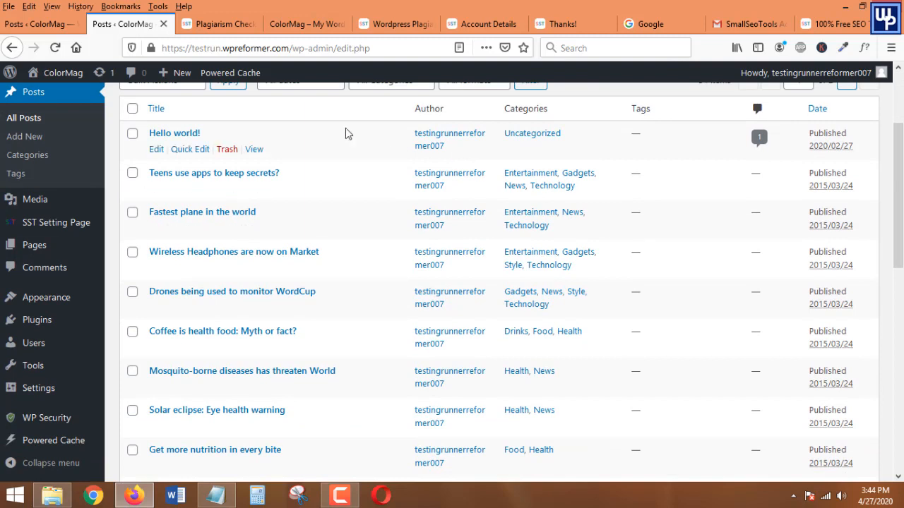
pyautogui.moveTo(198, 311)
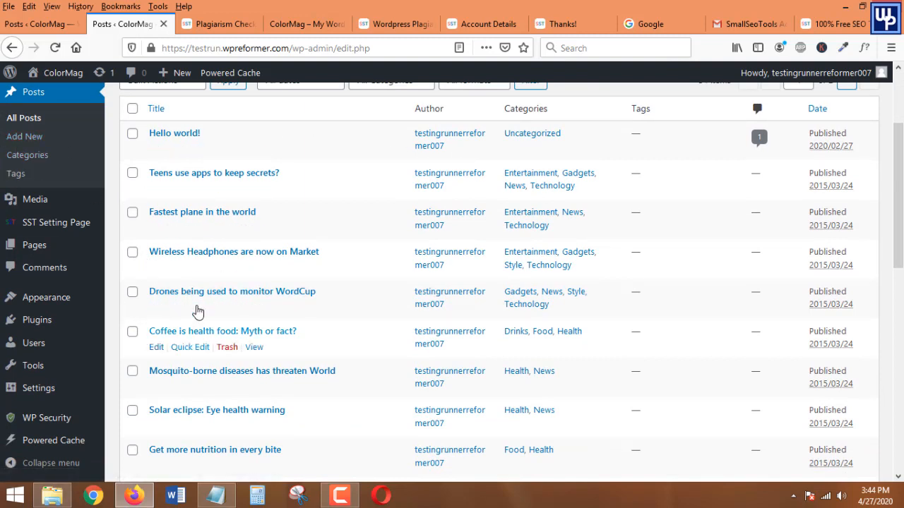
pyautogui.moveTo(200, 267)
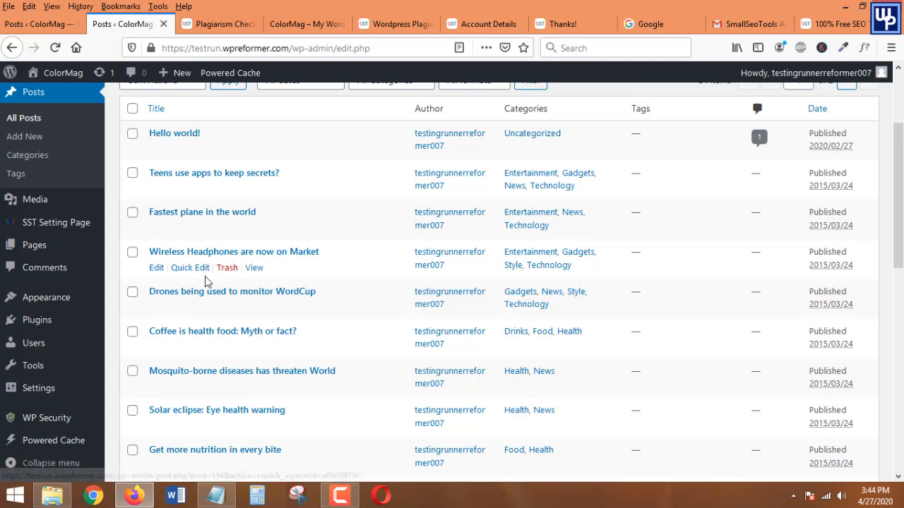
pyautogui.moveTo(156, 267)
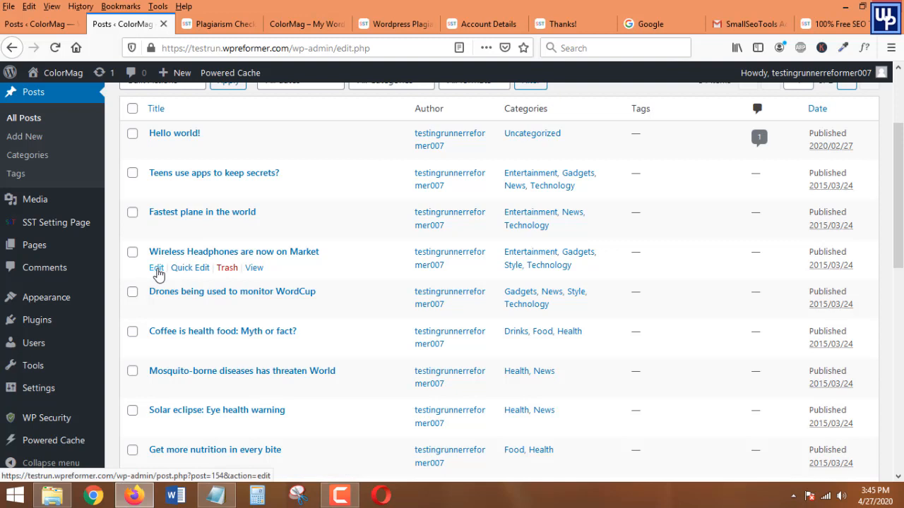
pyautogui.rightClick(156, 268)
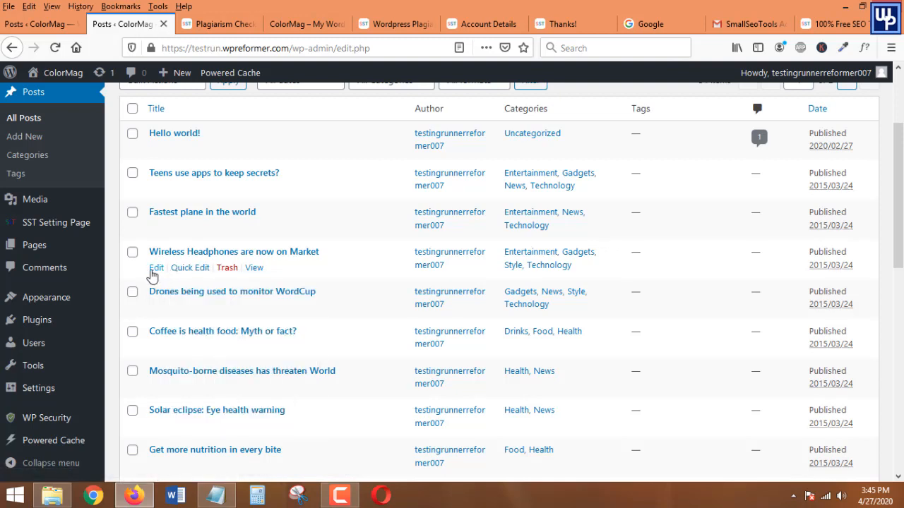
pyautogui.rightClick(156, 267)
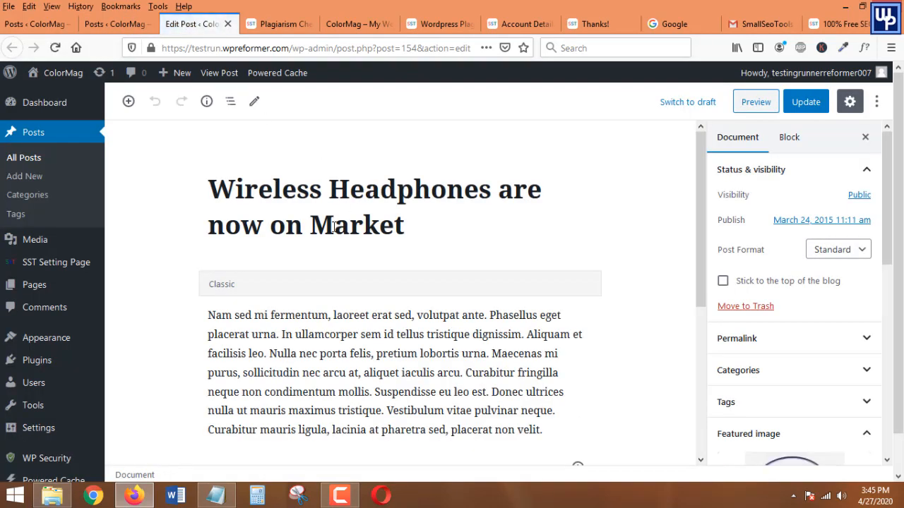
pyautogui.moveTo(531, 232)
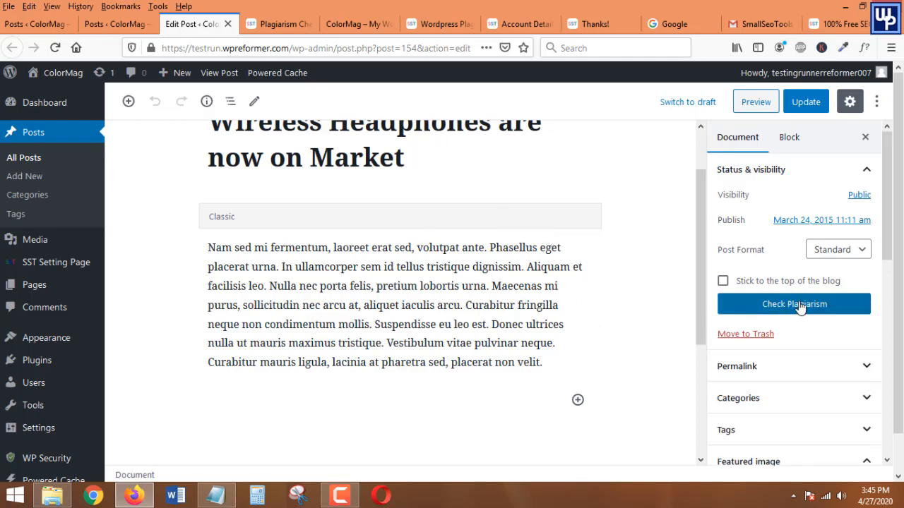
# Step: Run Check Plagiarism on the post and review the 50% plagiarized result and flagged opening sentences
pyautogui.click(794, 304)
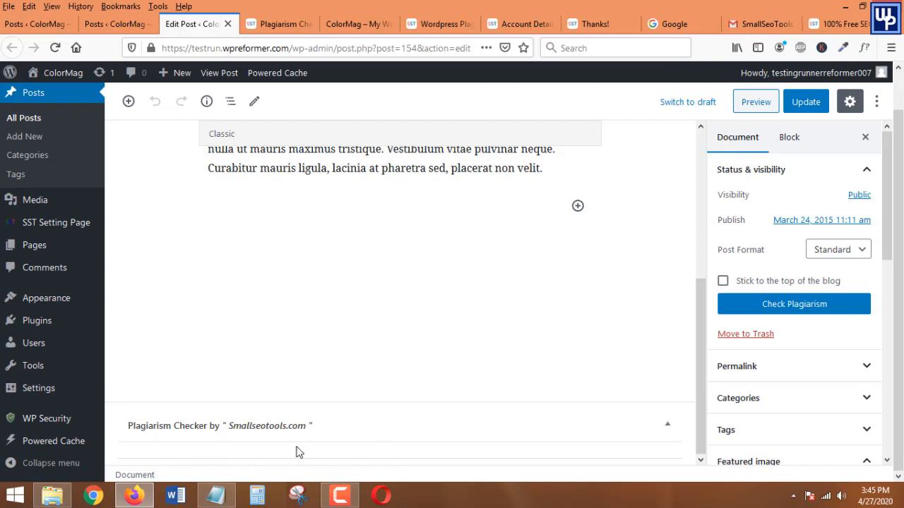
pyautogui.click(793, 304)
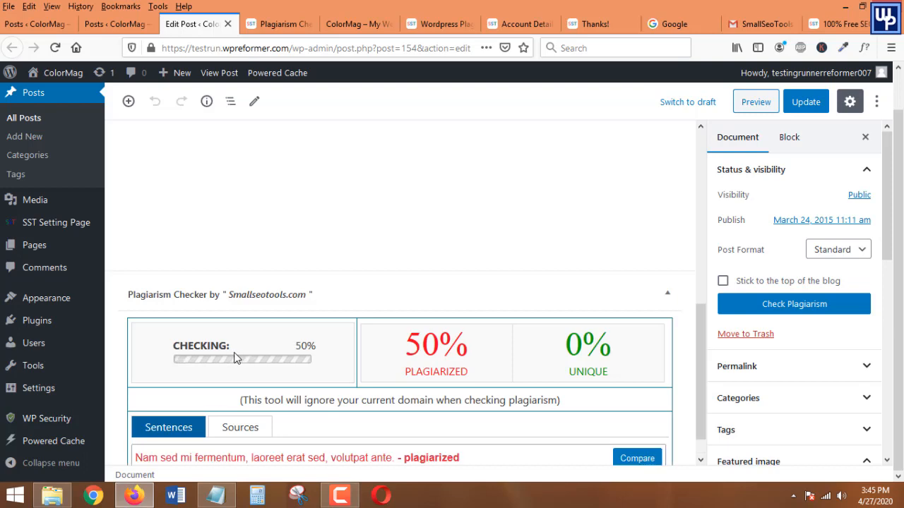
pyautogui.scroll(3)
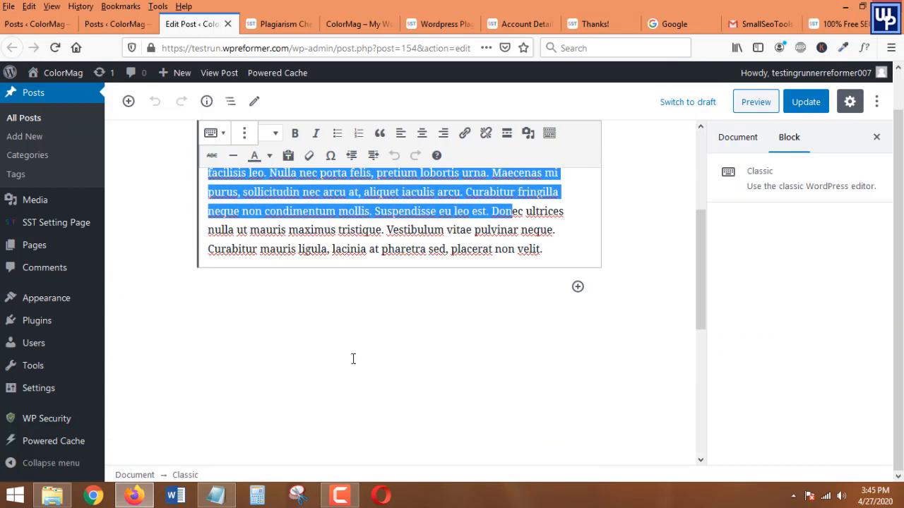
pyautogui.scroll(3)
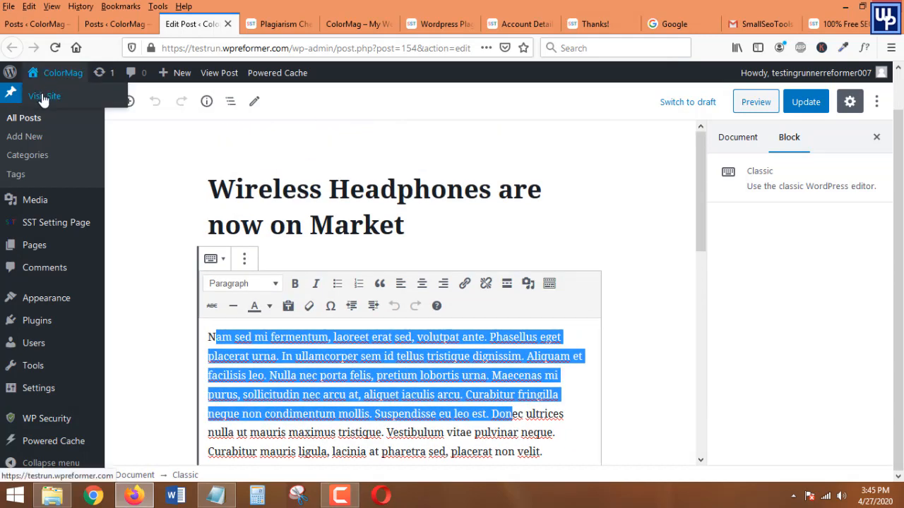
# Step: Visit the live ColorMag homepage, look over the published posts, and return to the post editor
pyautogui.click(43, 96)
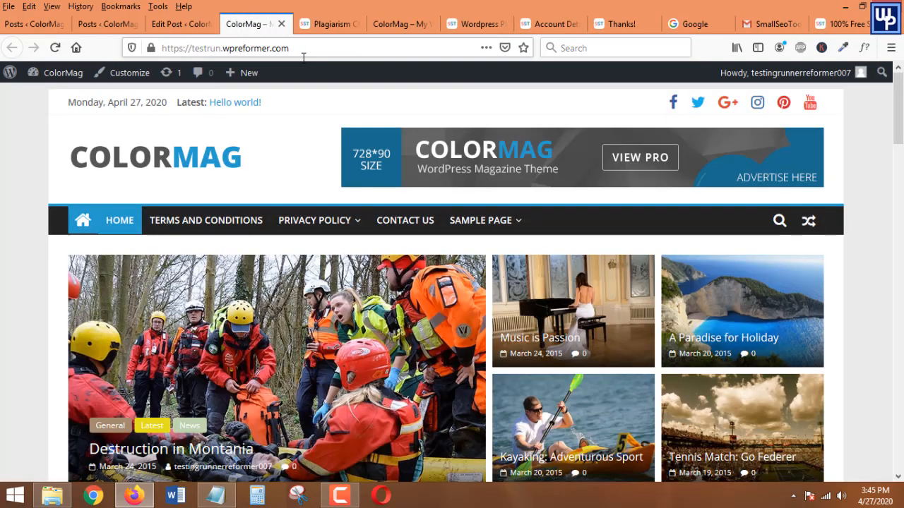
pyautogui.scroll(-3)
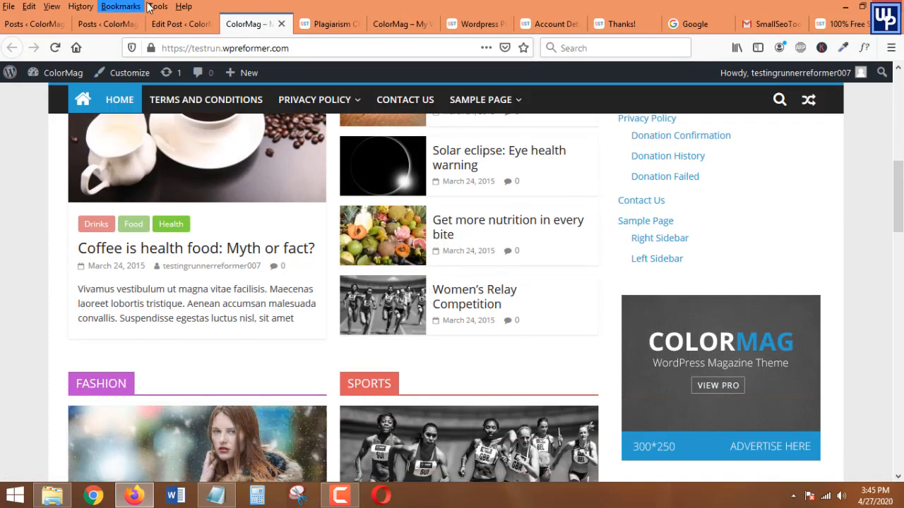
pyautogui.click(181, 24)
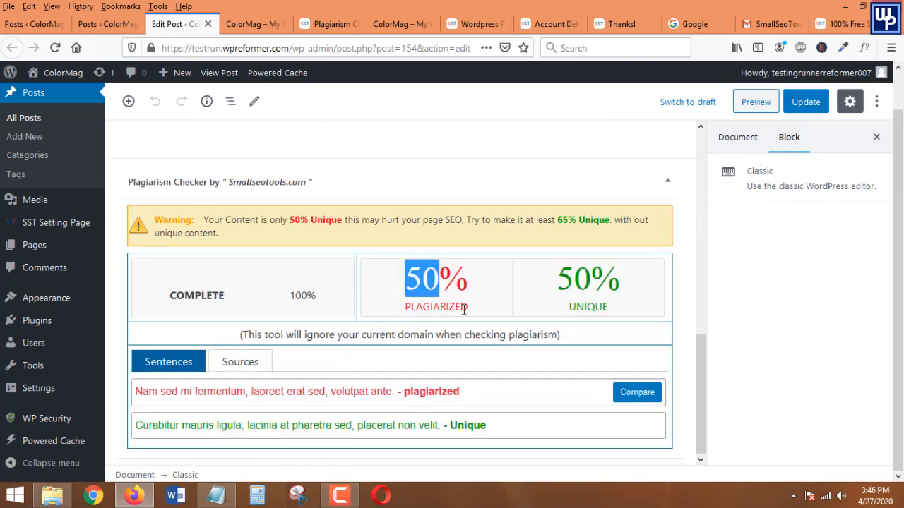
pyautogui.moveTo(288, 327)
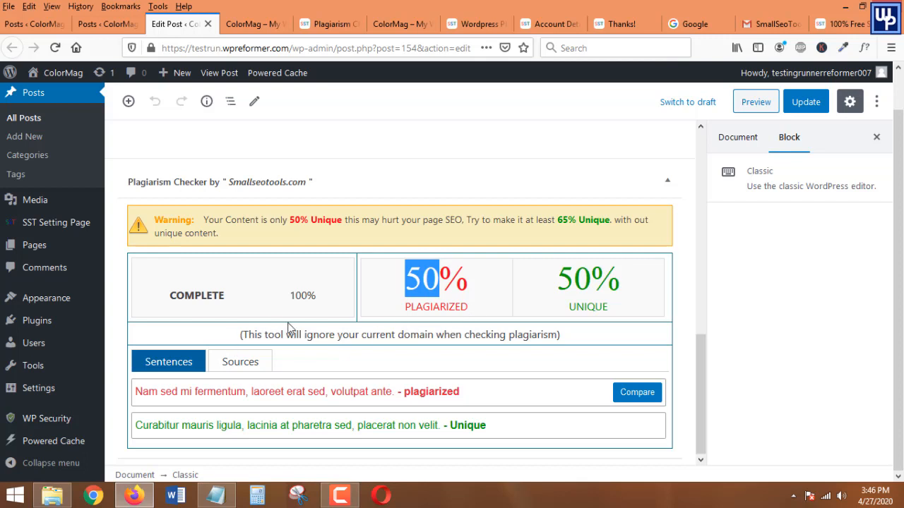
pyautogui.moveTo(486, 307)
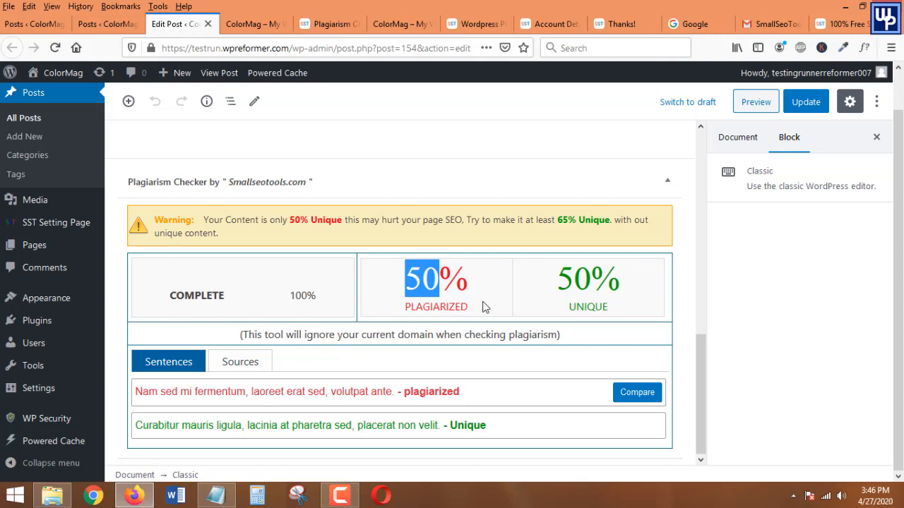
pyautogui.moveTo(553, 293)
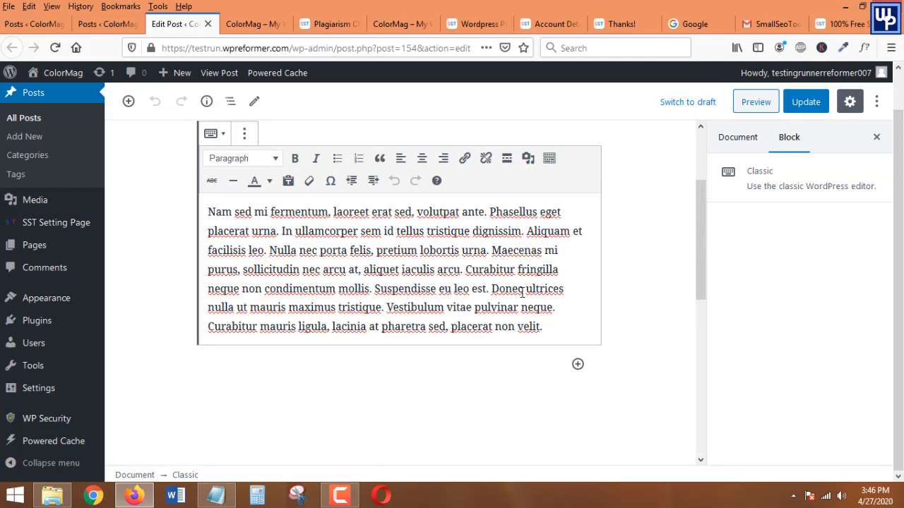
# Step: Scroll to the Plagiarism Checker box showing COMPLETE: 50% plagiarized, 50% unique, 65% warning
pyautogui.scroll(-3)
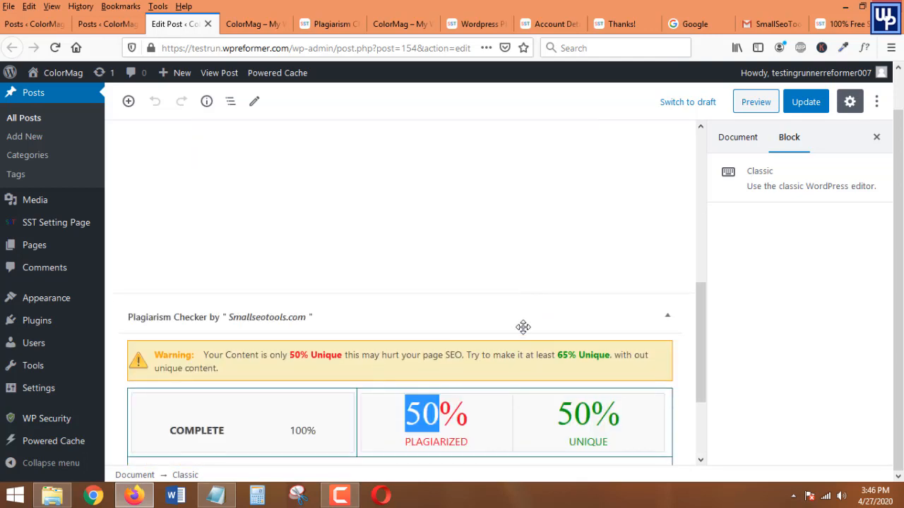